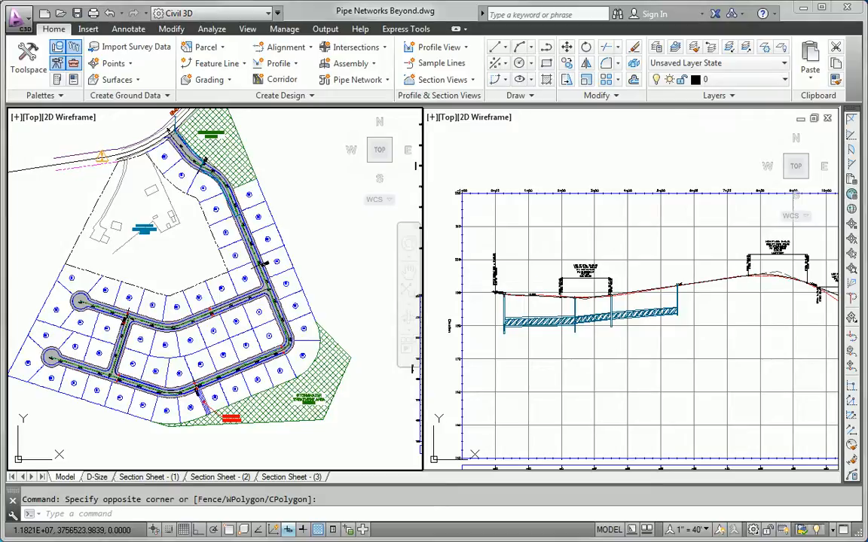
pyautogui.moveTo(337, 280)
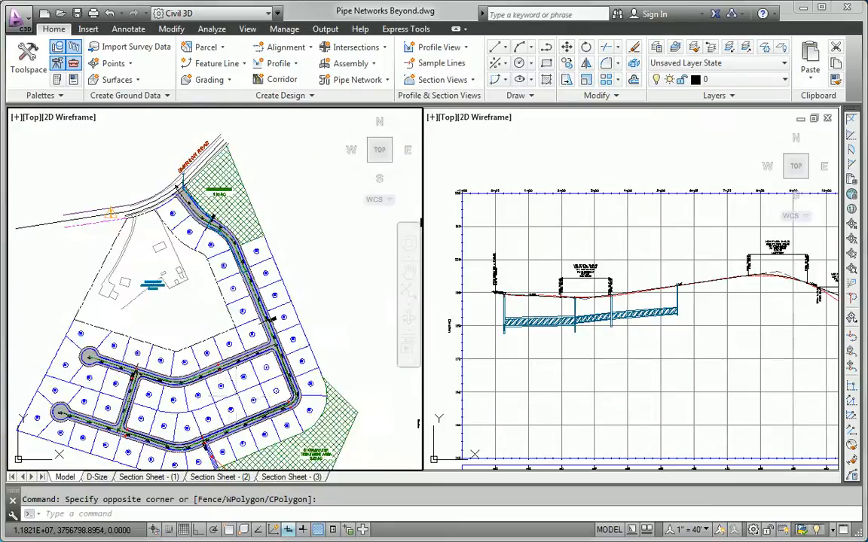
pyautogui.moveTo(239, 244)
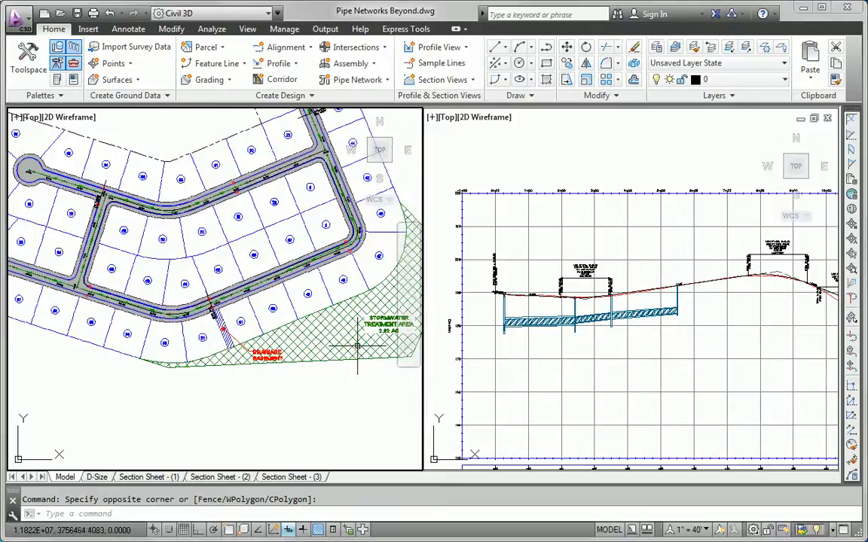
pyautogui.moveTo(307, 331)
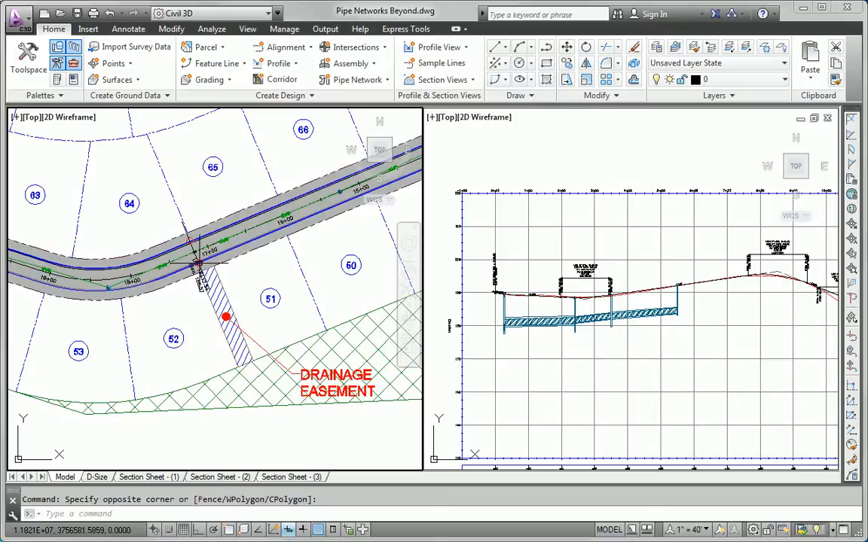
pyautogui.moveTo(204, 262)
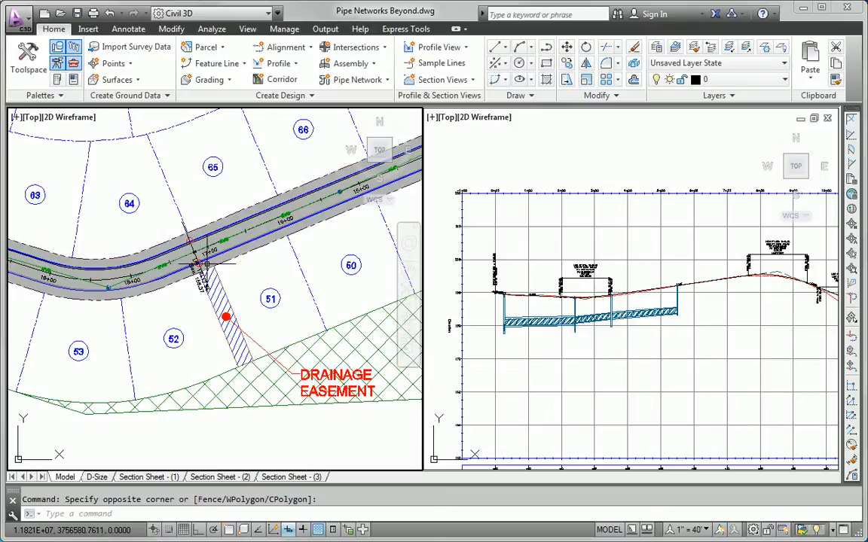
pyautogui.moveTo(205, 262)
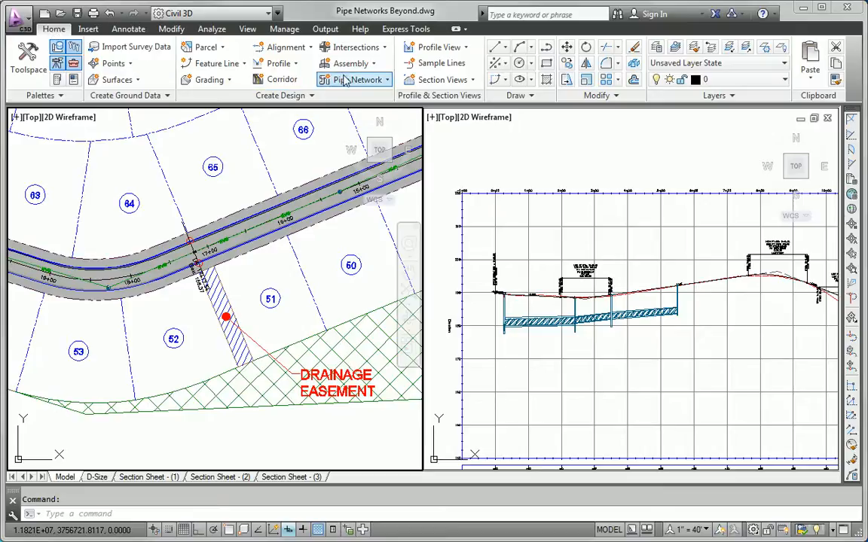
# - Create pipe network Storm2 with Storm Sewer parts, Road FG surface and Jordan Court alignment
pyautogui.click(352, 78)
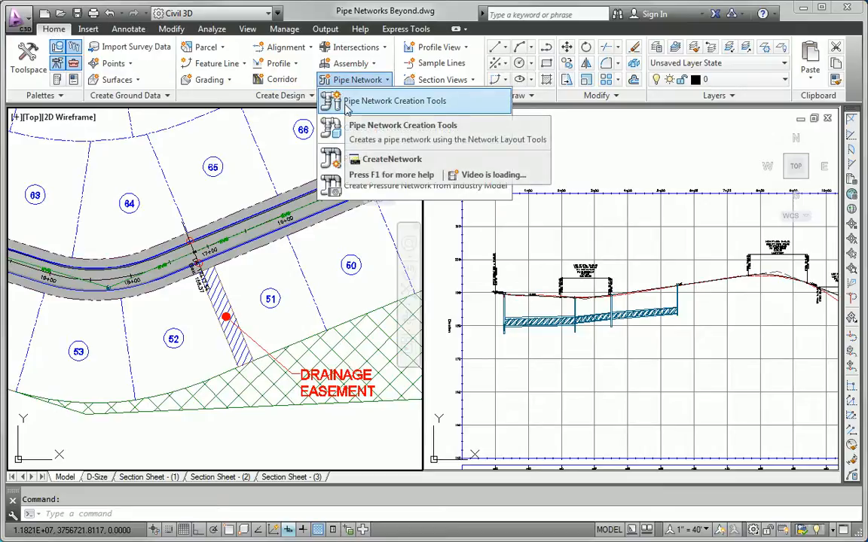
pyautogui.click(391, 160)
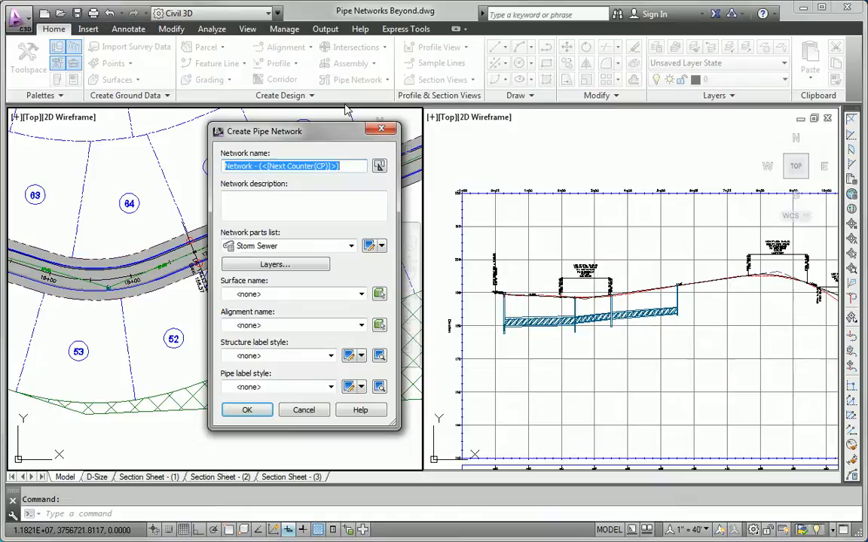
pyautogui.write('Storm2')
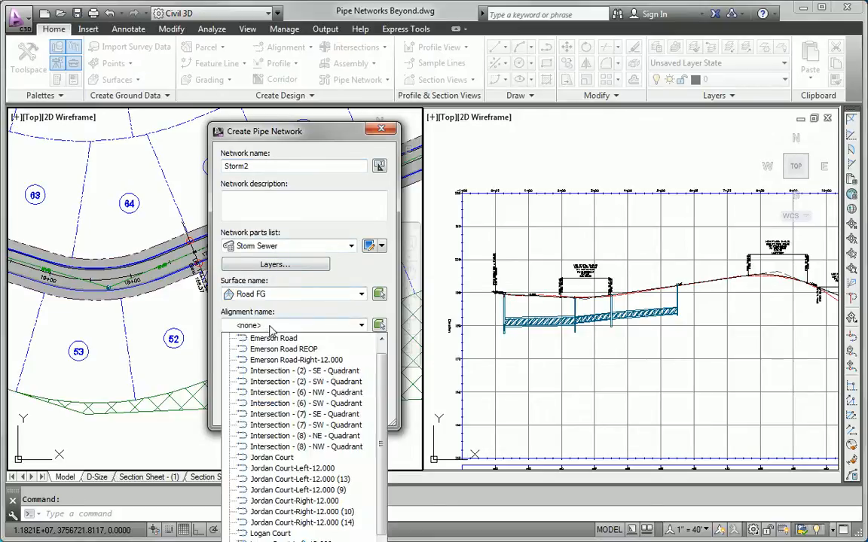
pyautogui.click(271, 458)
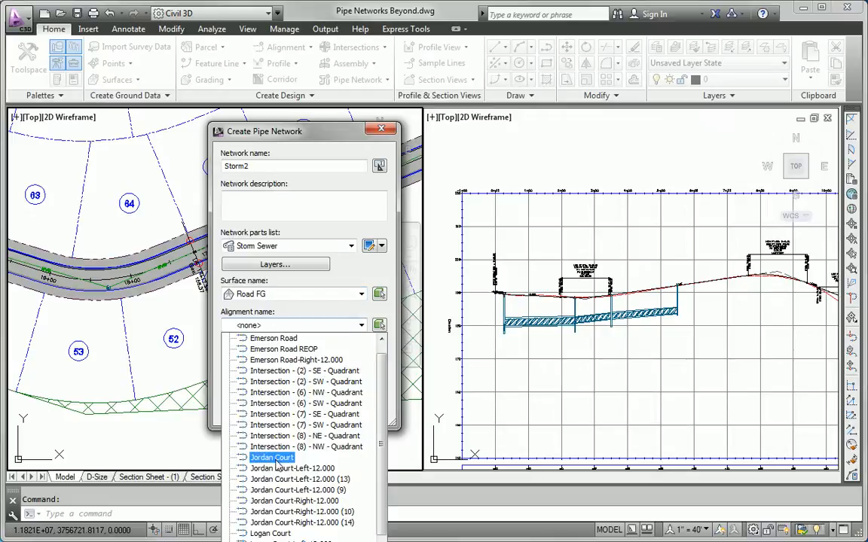
pyautogui.click(273, 458)
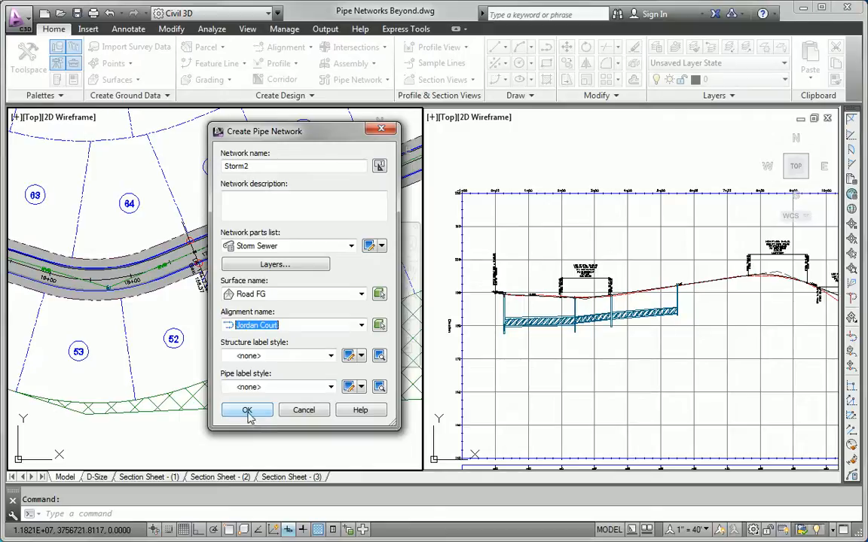
pyautogui.click(247, 410)
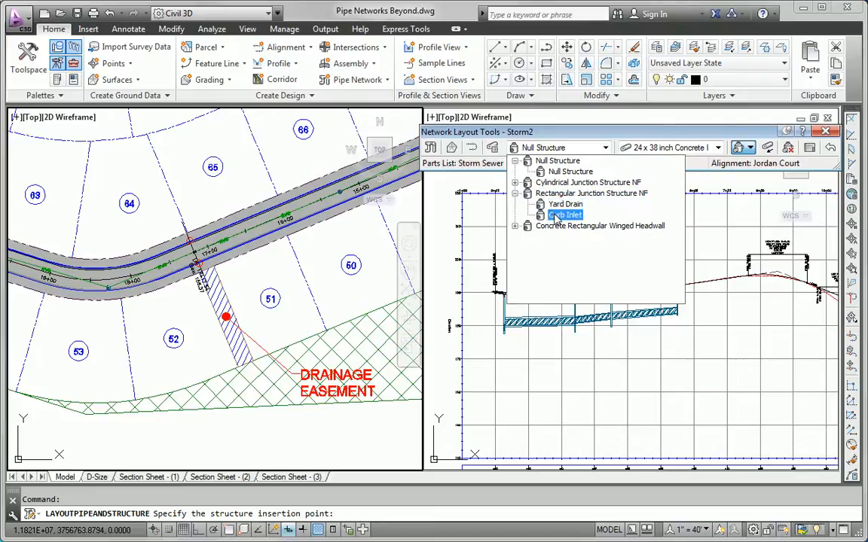
# - Choose the Curb Inlet structure and snap its insertion to a centre point near station 17+00
pyautogui.click(565, 215)
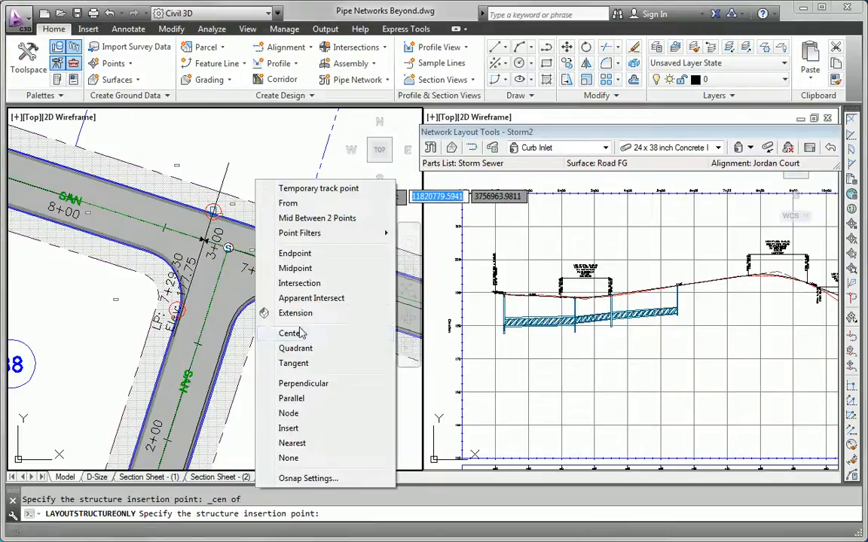
pyautogui.click(289, 333)
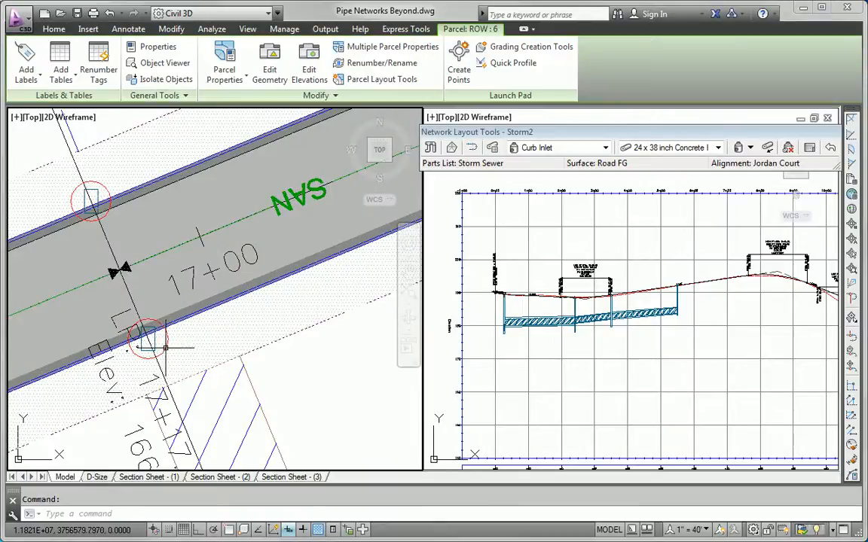
# - Place a curb inlet at the marked curb point and end structure placement
pyautogui.click(149, 341)
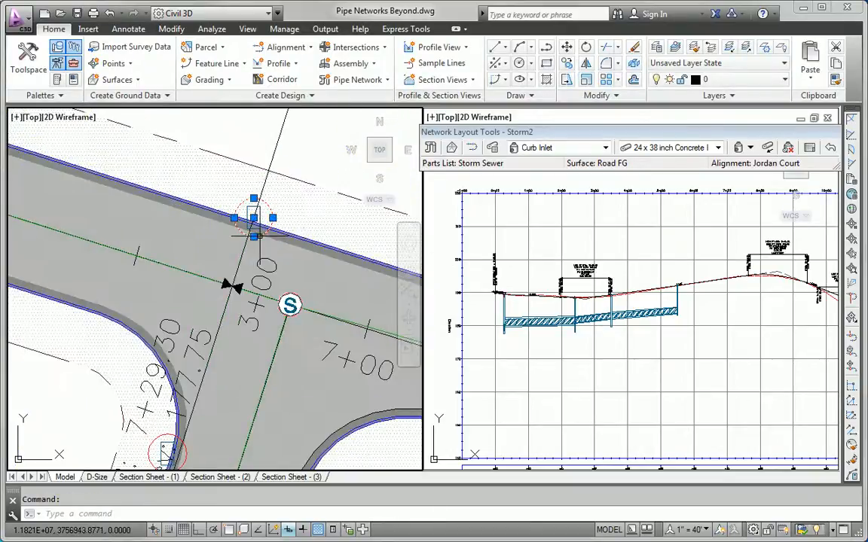
pyautogui.press('Escape')
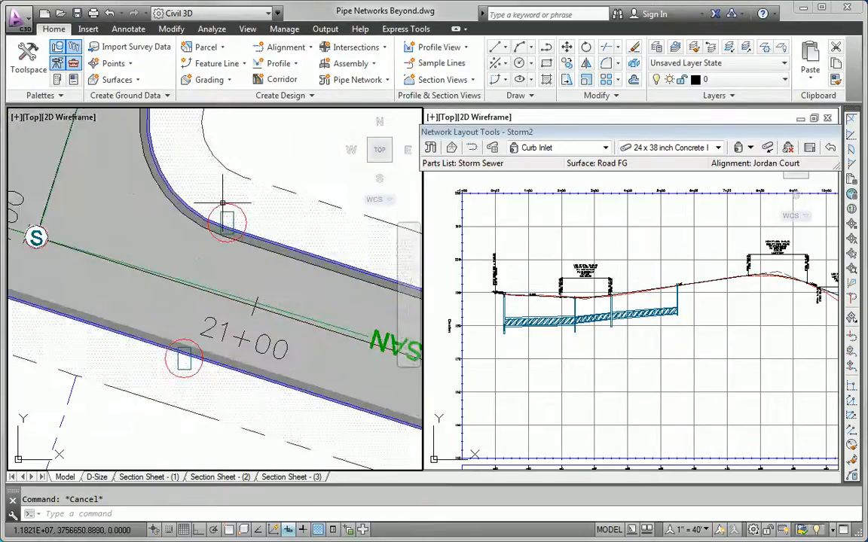
pyautogui.click(227, 223)
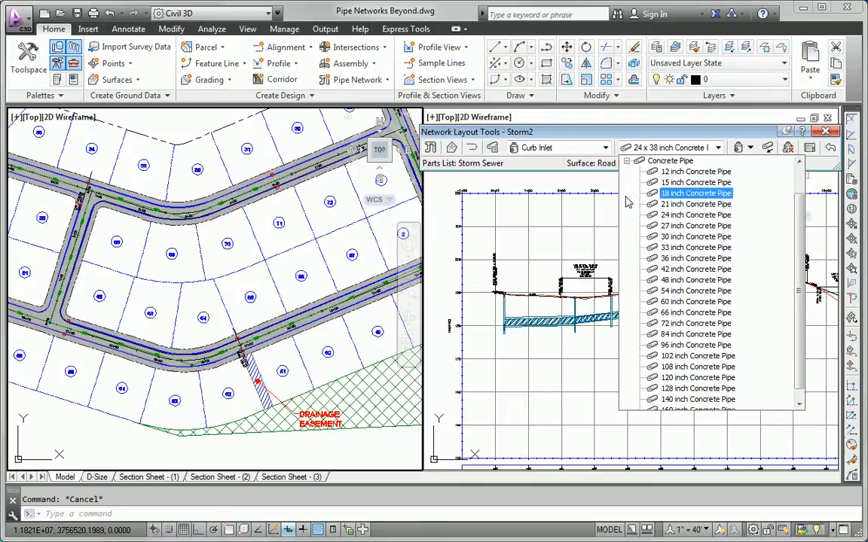
# - Lay 15 inch concrete pipe in Pipes Only mode starting at the inlet
pyautogui.click(695, 182)
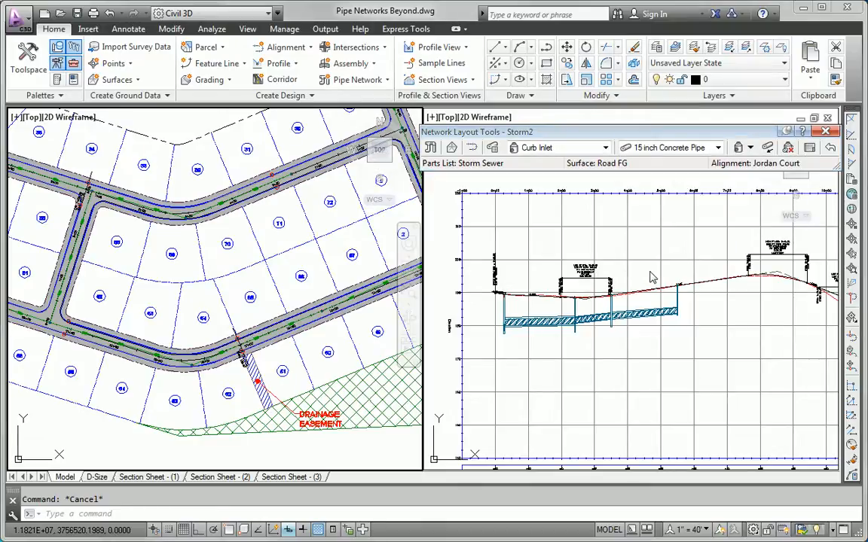
pyautogui.click(750, 147)
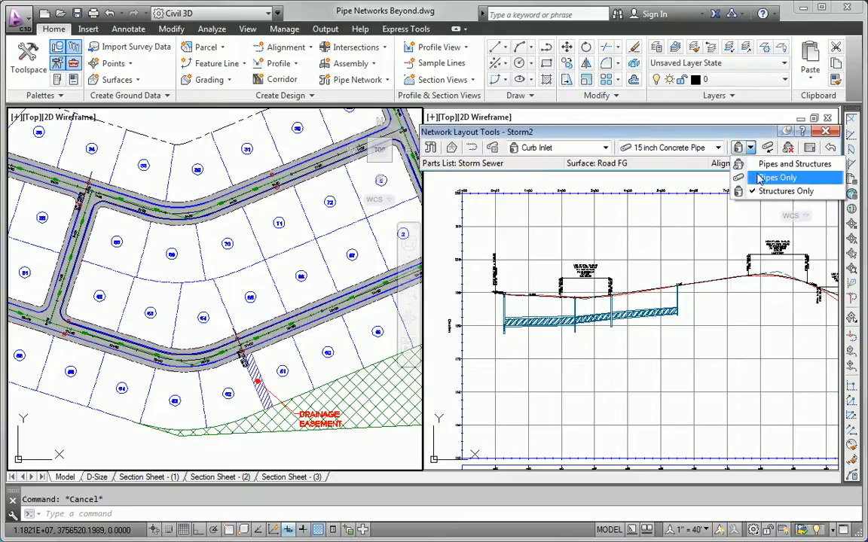
pyautogui.click(776, 178)
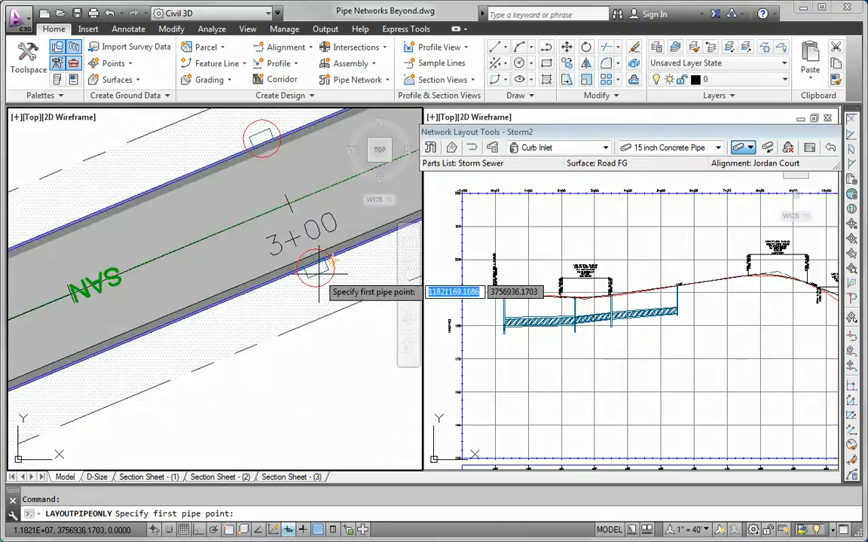
pyautogui.moveTo(331, 259)
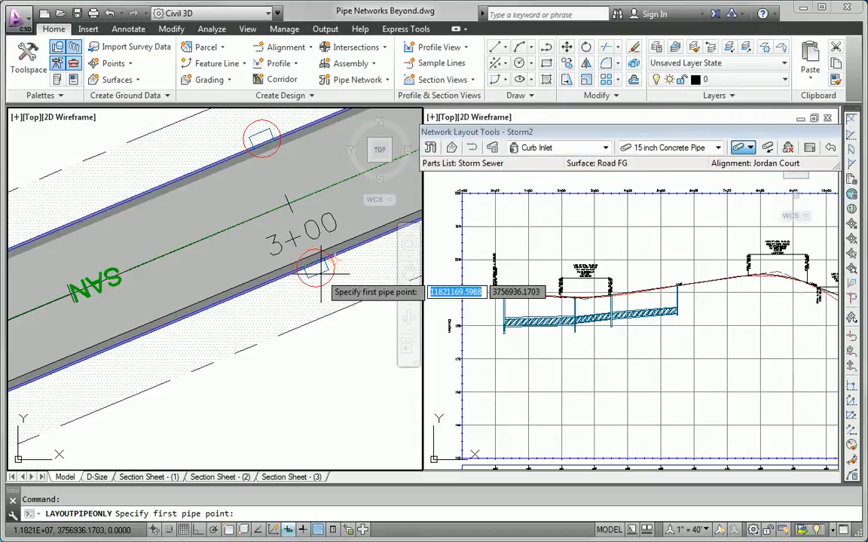
pyautogui.click(316, 268)
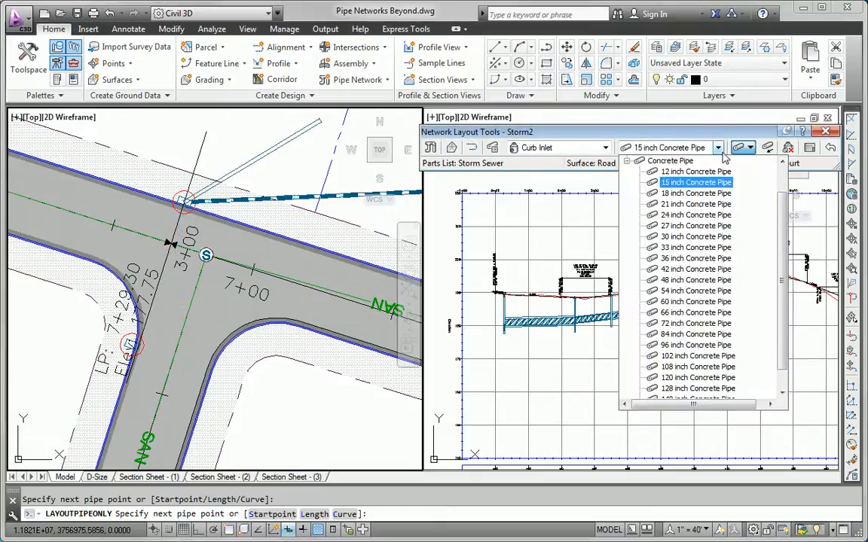
# - Switch the pipe size to 30 inch concrete for the next run
pyautogui.click(693, 193)
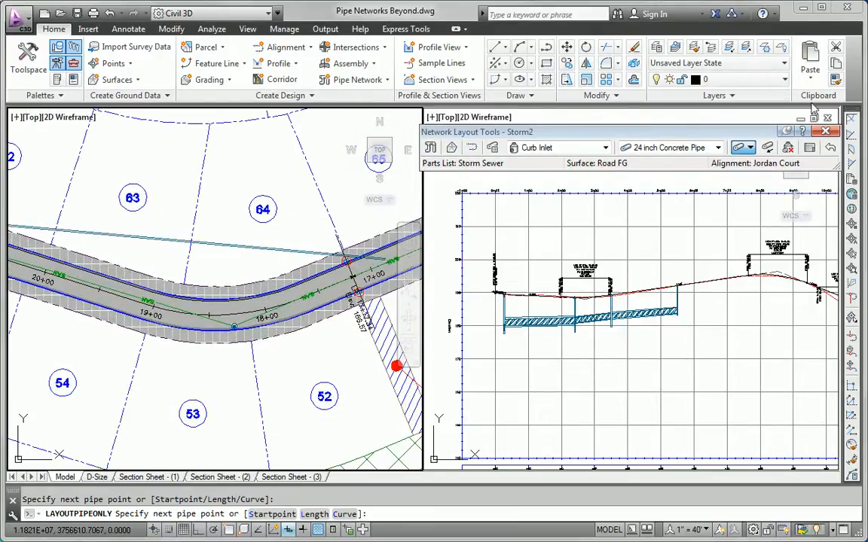
pyautogui.moveTo(346, 241)
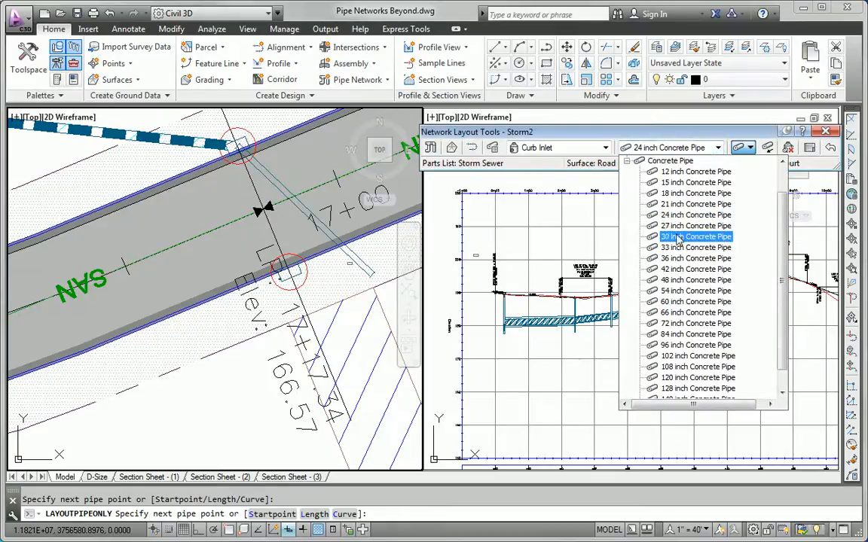
pyautogui.click(695, 236)
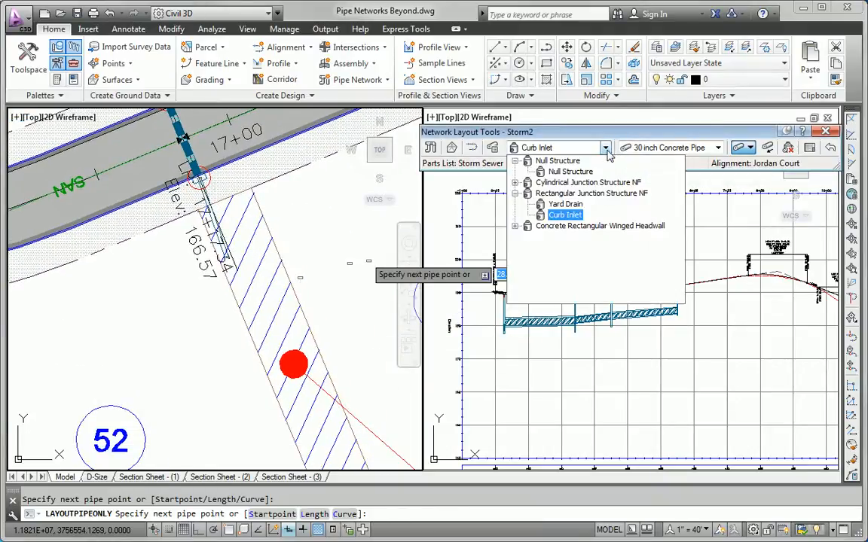
# - Choose Winged Headwall for 36" Pipe and 36 inch concrete pipe for the easement outfall
pyautogui.click(527, 226)
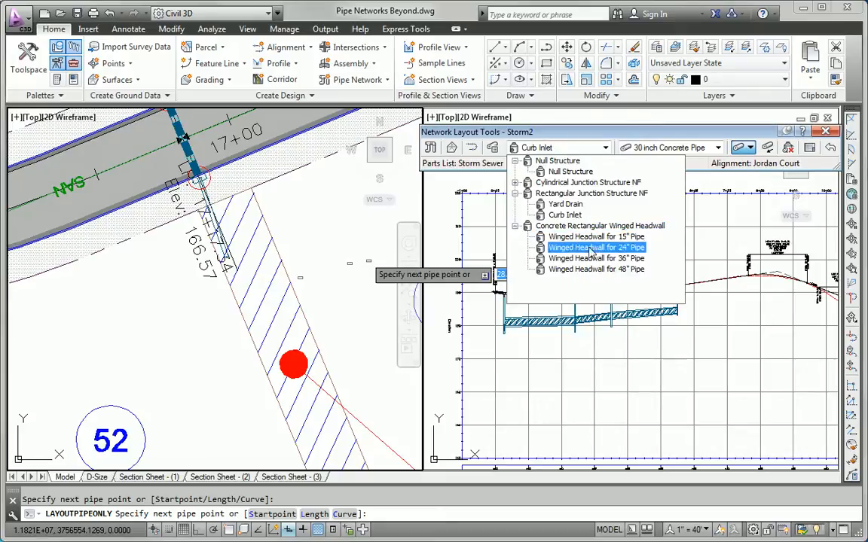
pyautogui.click(597, 247)
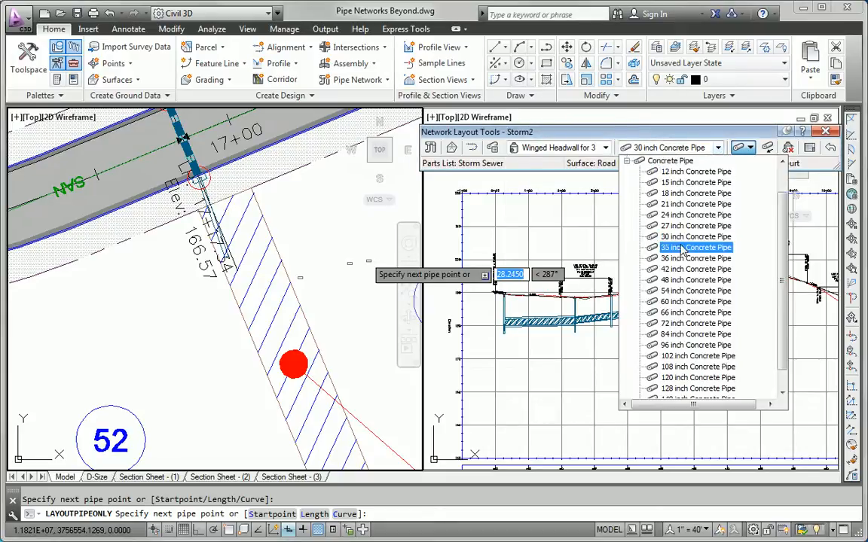
pyautogui.click(693, 257)
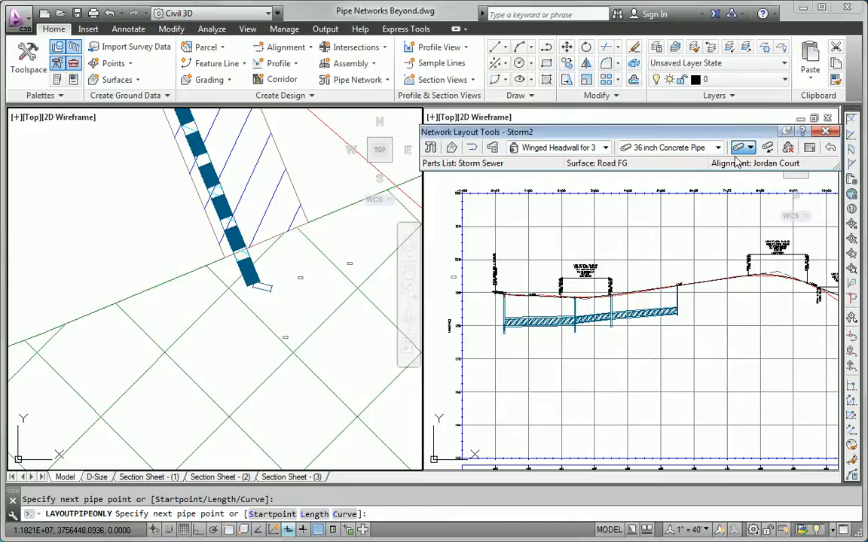
pyautogui.click(750, 148)
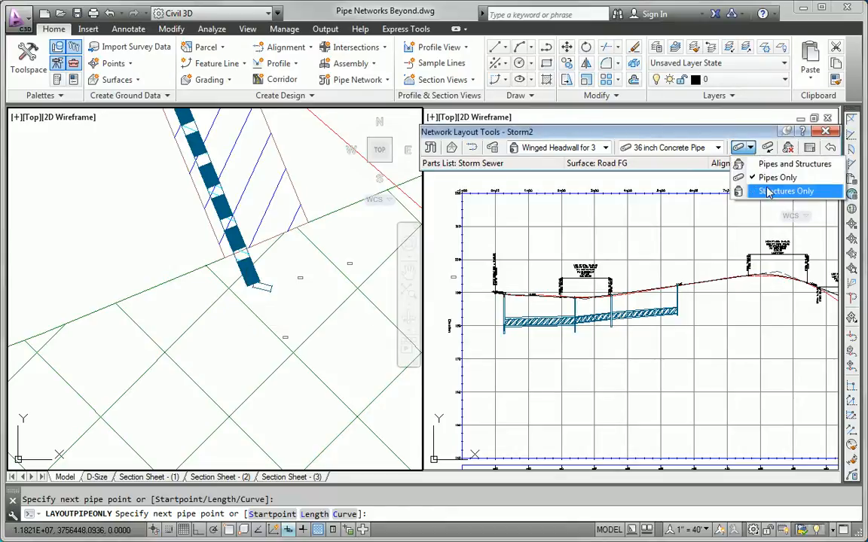
pyautogui.moveTo(796, 163)
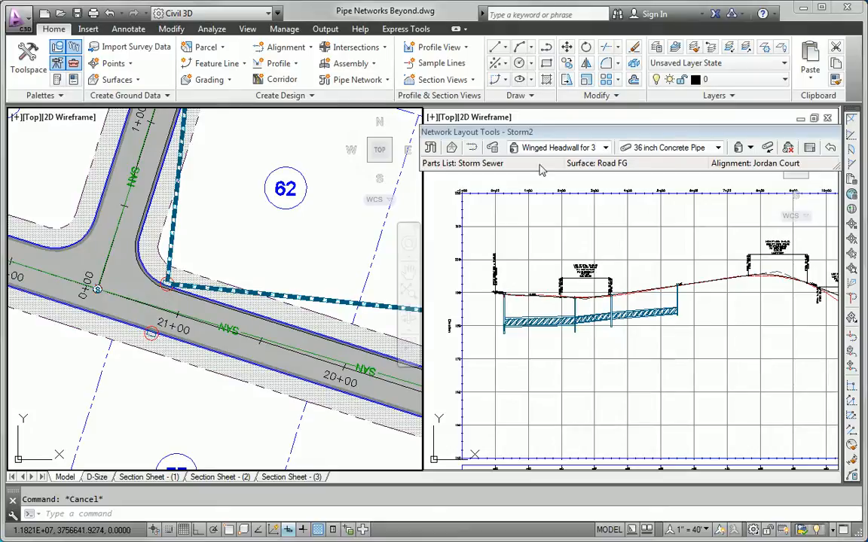
# - Set the default pipe size back to 15 inch concrete
pyautogui.click(720, 148)
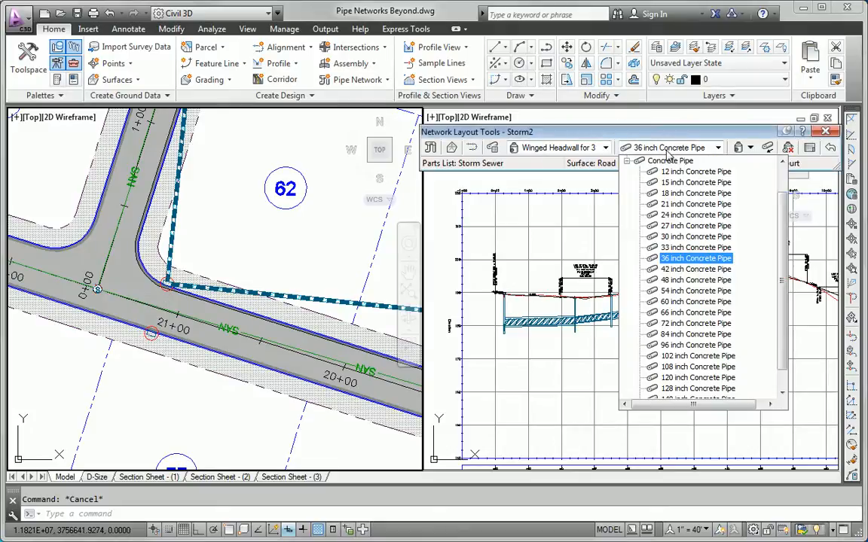
pyautogui.click(686, 181)
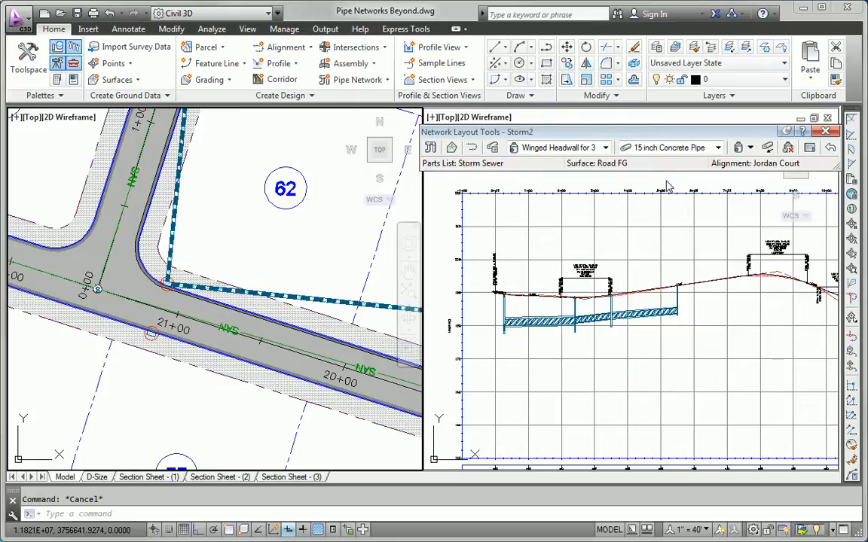
pyautogui.click(750, 148)
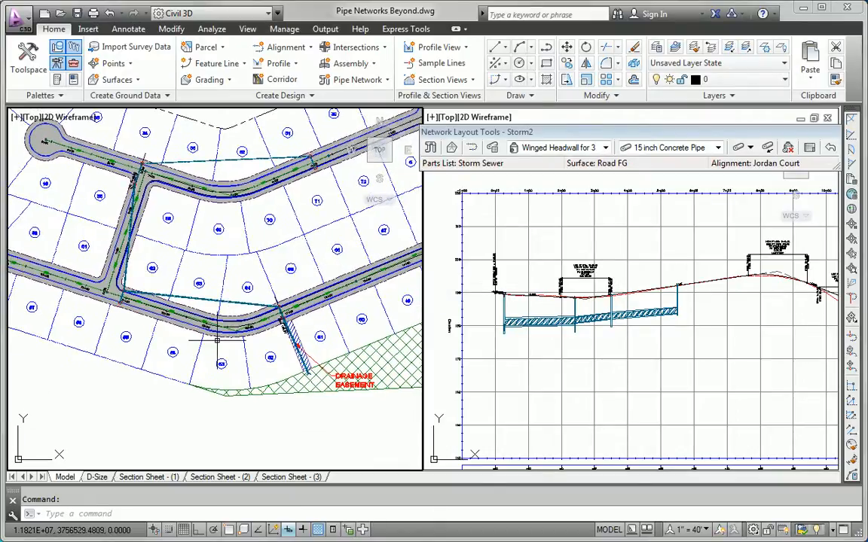
pyautogui.moveTo(238, 347)
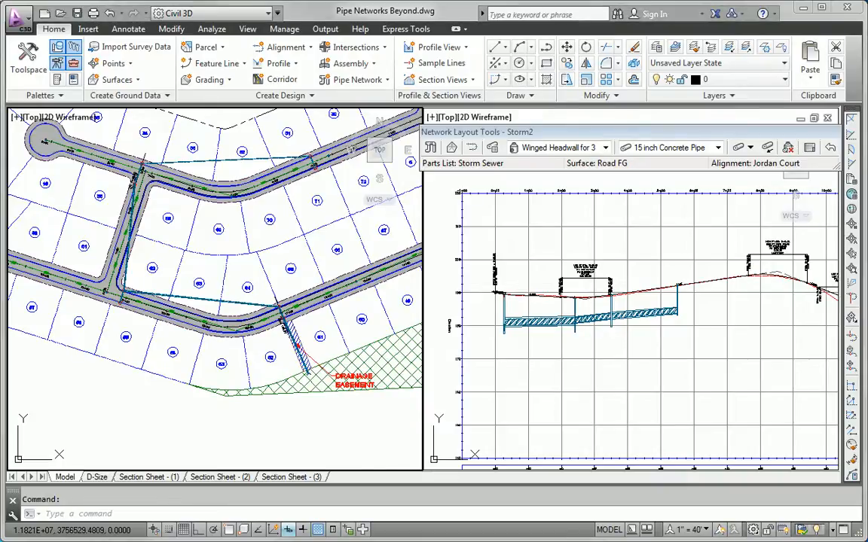
# - Choose Storm Manhole in Structures Only mode and place a manhole on the pipe run
pyautogui.click(606, 148)
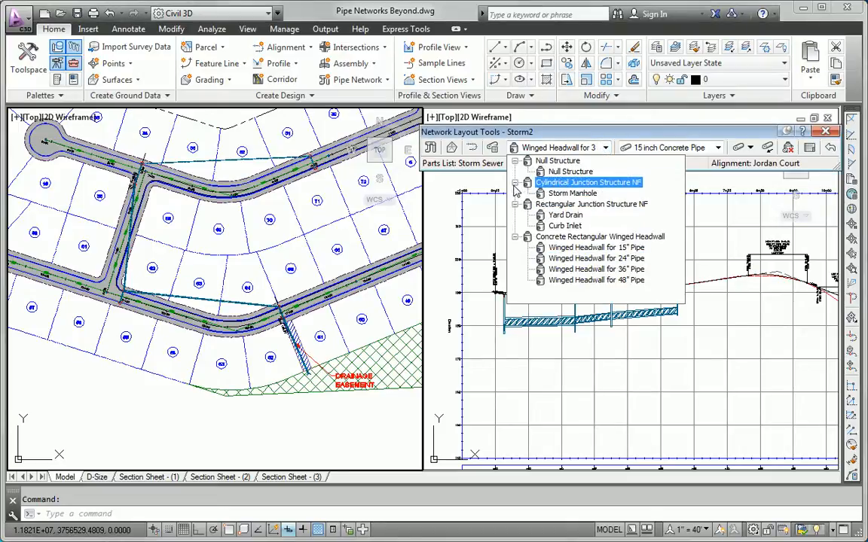
pyautogui.click(572, 193)
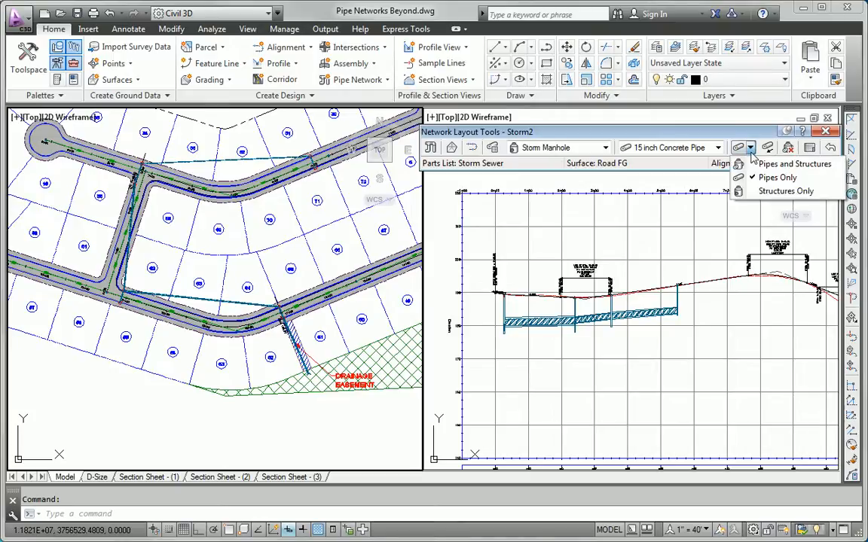
pyautogui.click(786, 190)
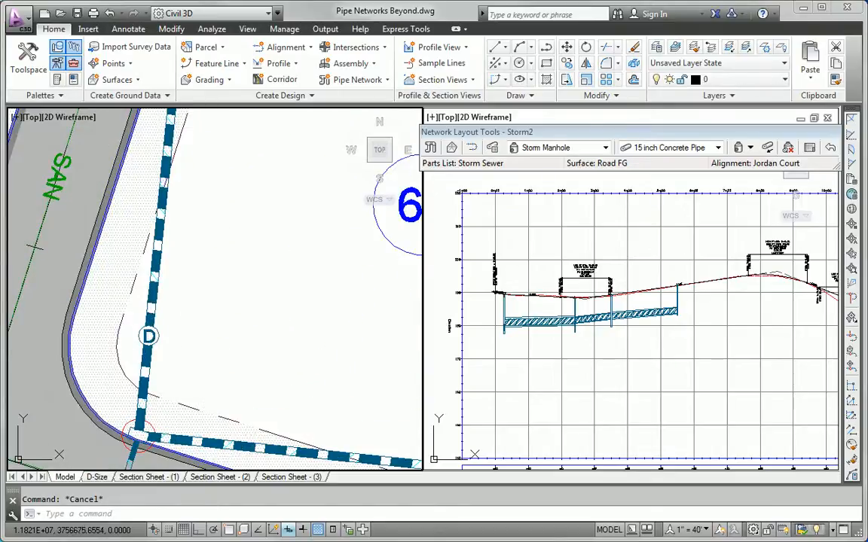
pyautogui.click(147, 336)
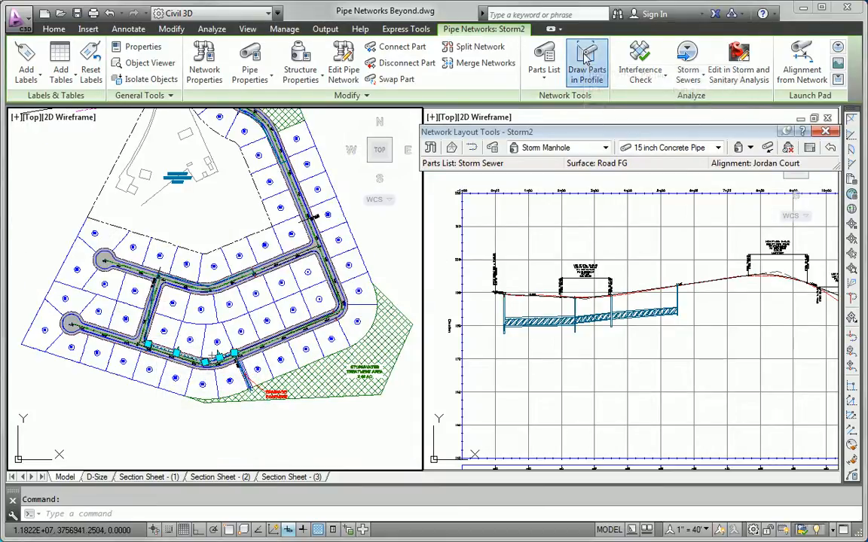
# - Draw the selected network parts in the Jordan Court profile view
pyautogui.click(588, 63)
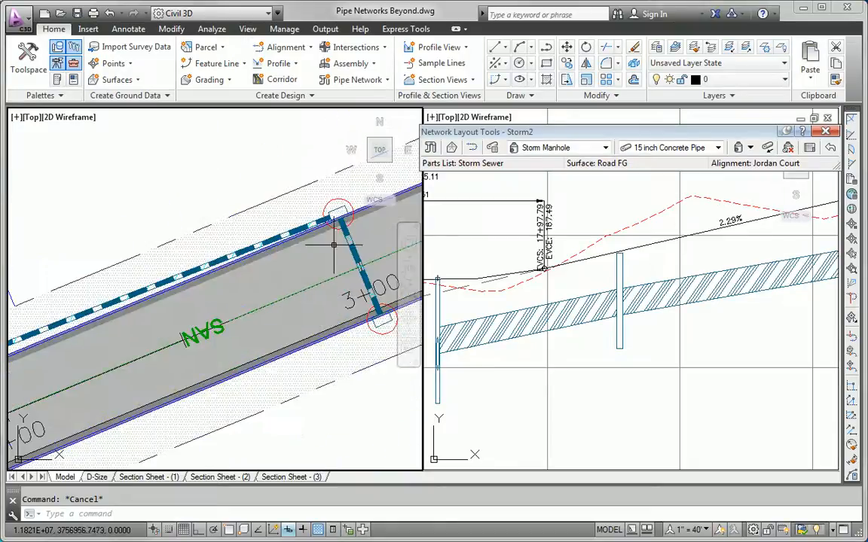
# - Draw the second street's pipes into its matching profile view
pyautogui.click(339, 218)
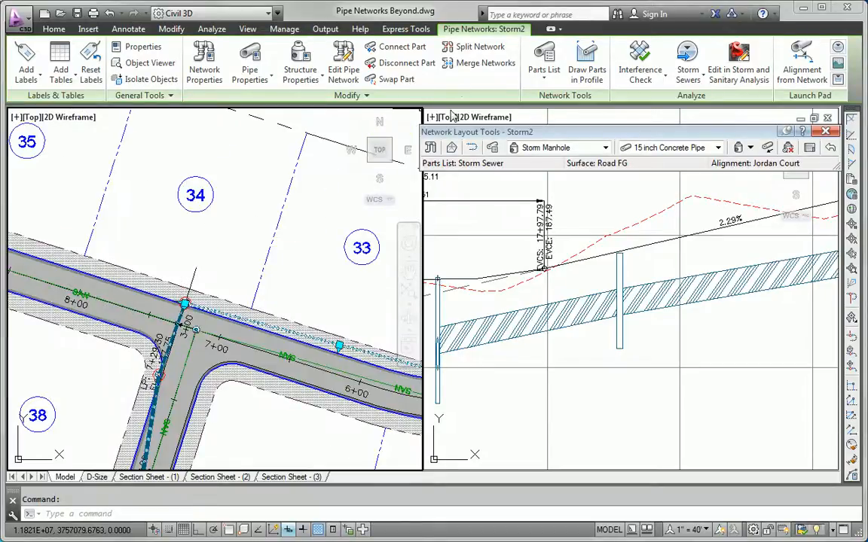
pyautogui.click(54, 29)
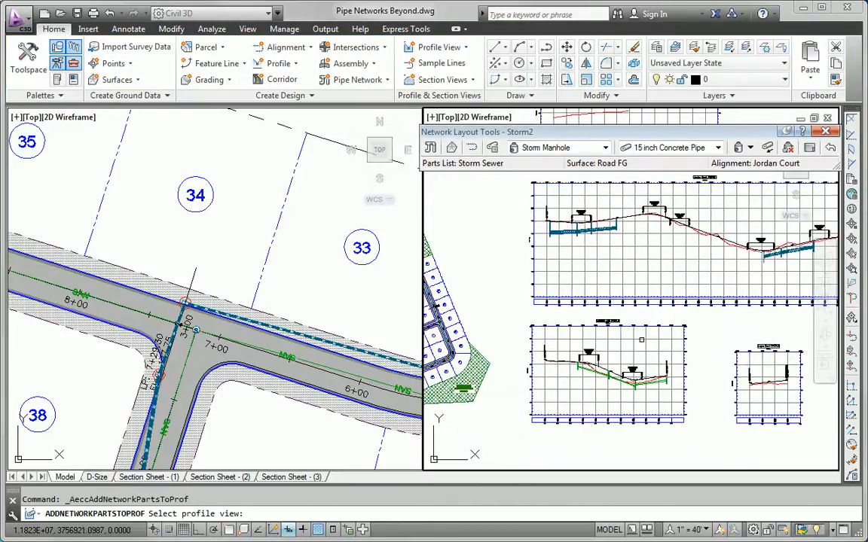
pyautogui.click(594, 369)
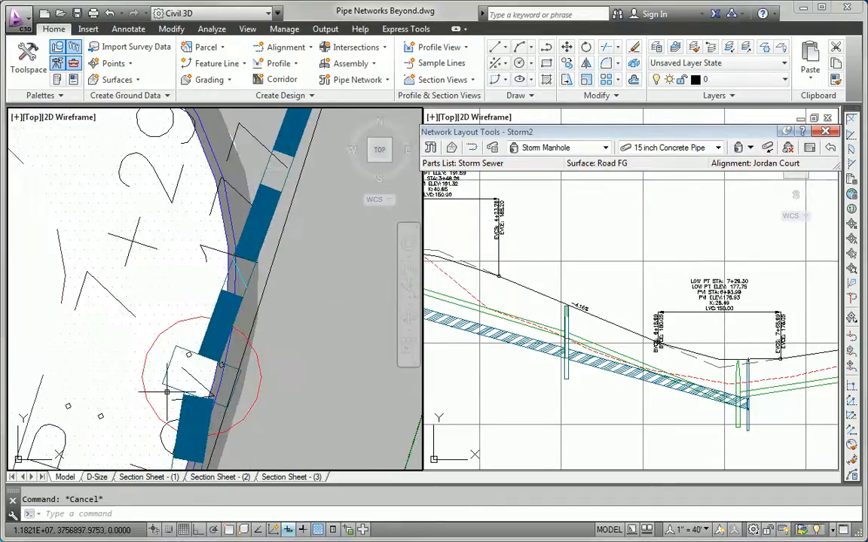
pyautogui.click(202, 377)
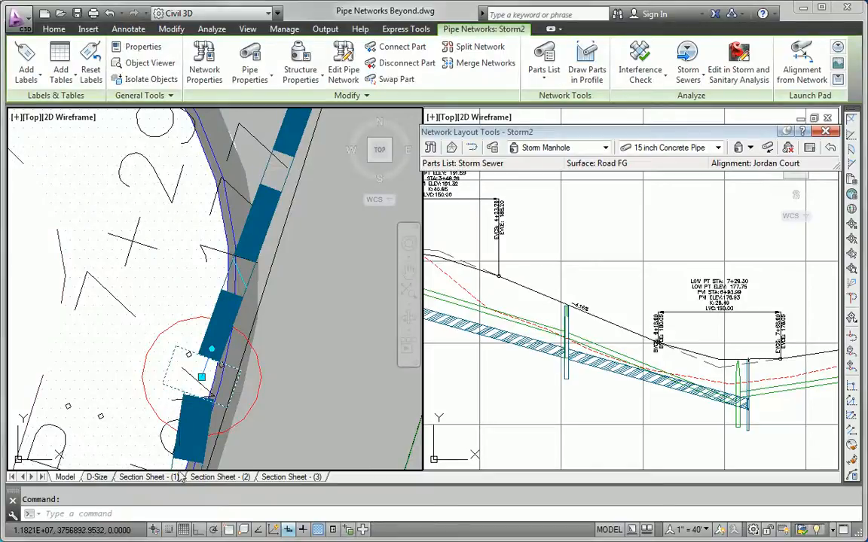